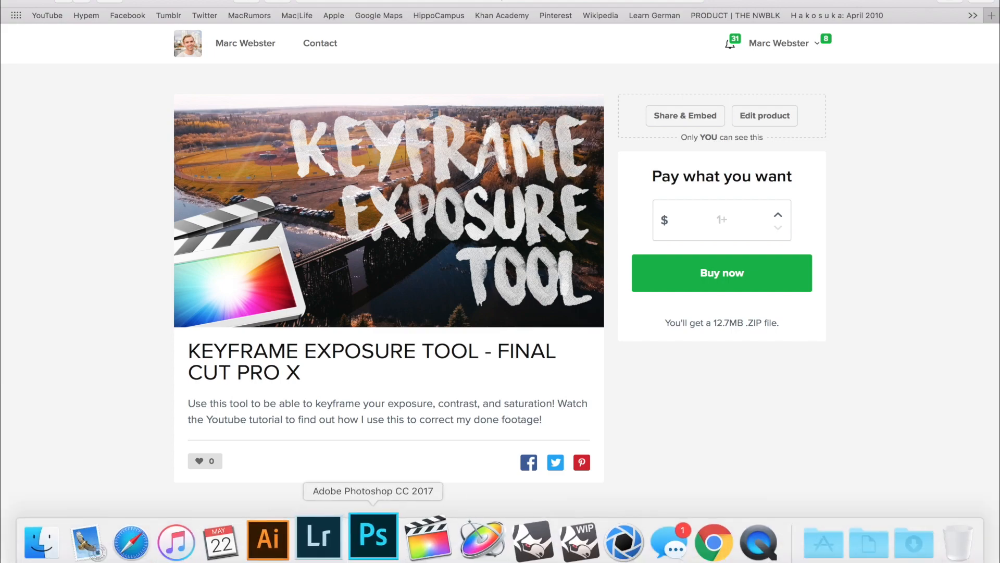
Switch back to the Final Cut Pro drone-clip project and open a new Finder window.
{"action": "left_click", "coordinate": [428, 540]}
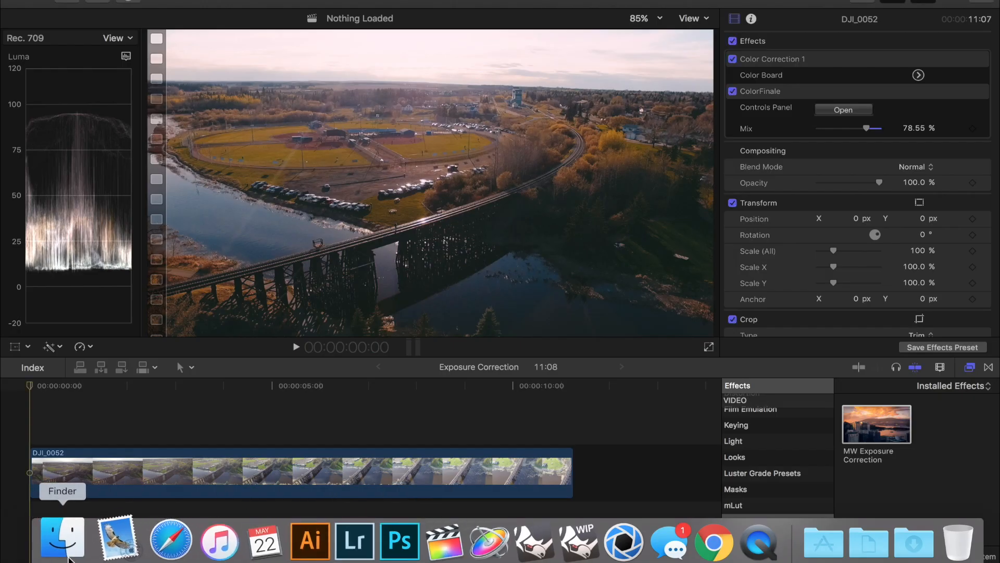
{"action": "left_click", "coordinate": [62, 539]}
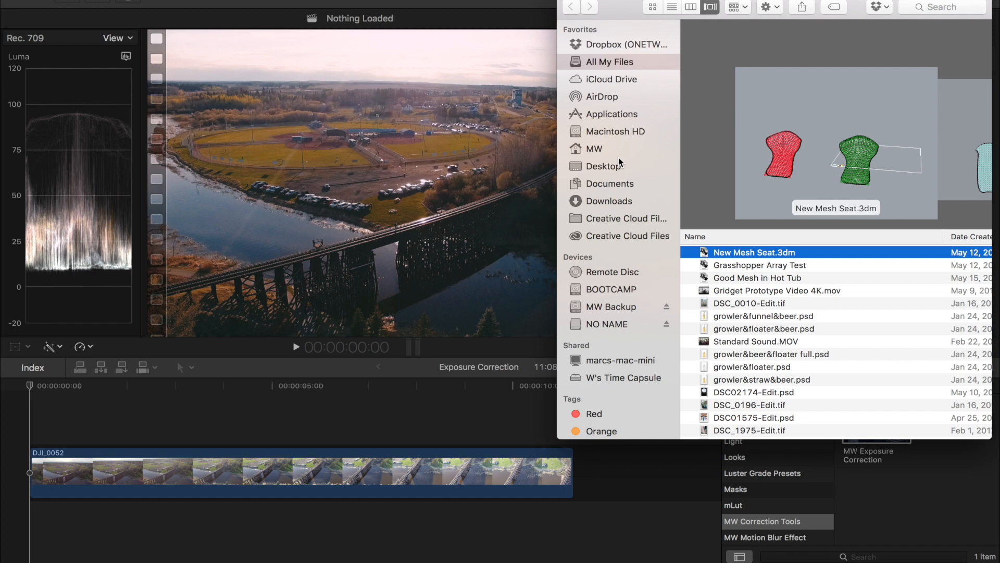
Browse from the home folder through Movies to the MW Correction Tools effects folder.
{"action": "left_click", "coordinate": [593, 148]}
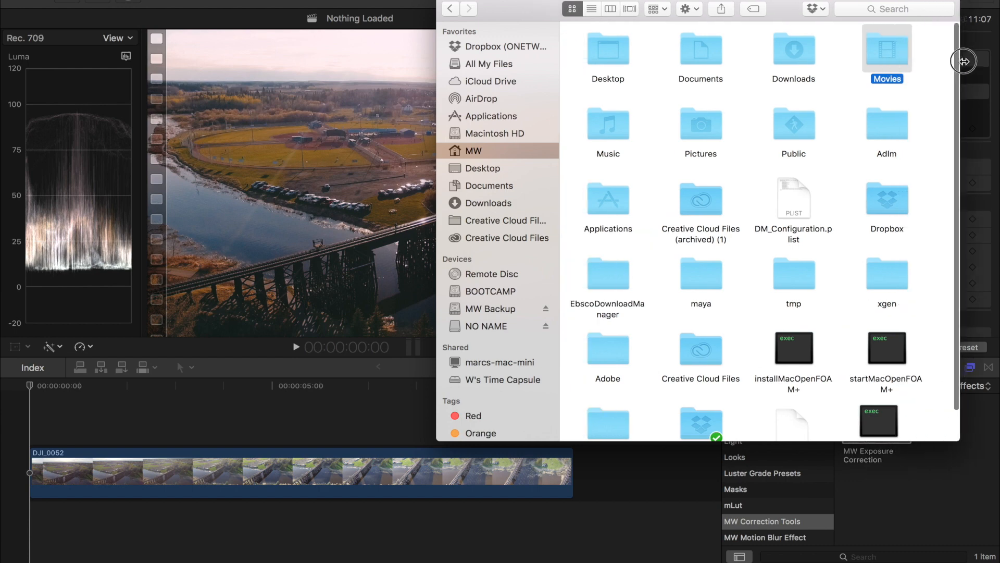
{"action": "double_click", "coordinate": [886, 48]}
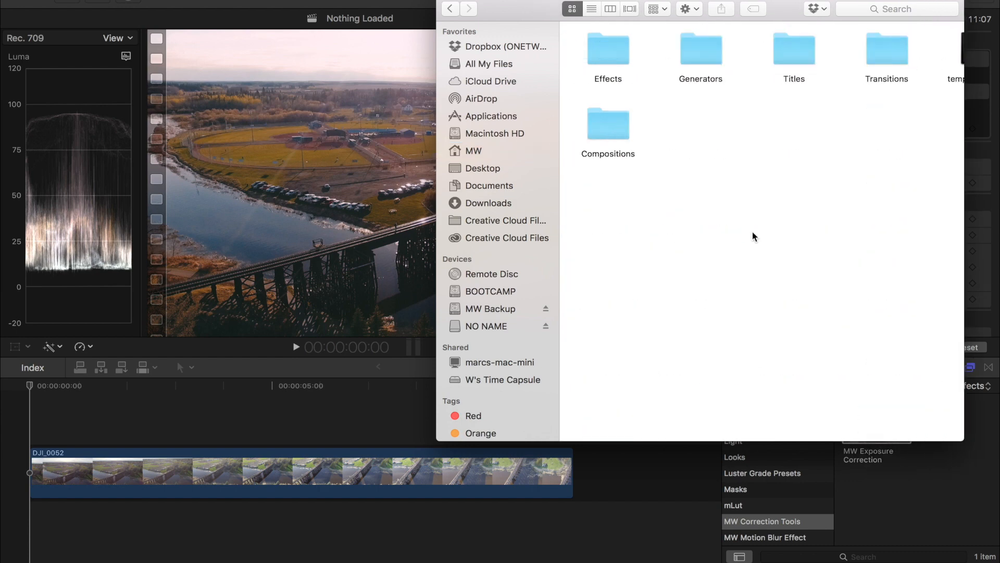
{"action": "mouse_move", "coordinate": [607, 49]}
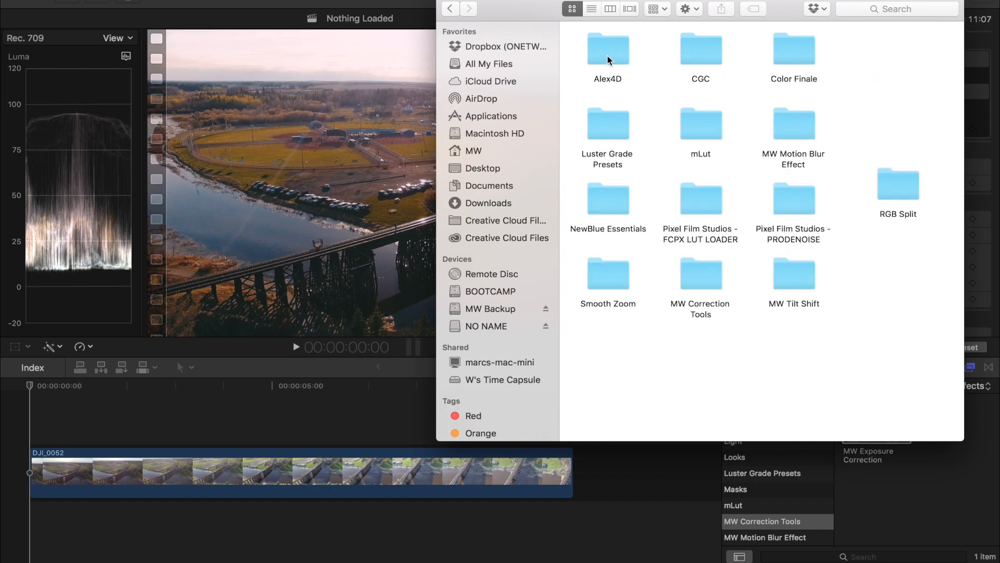
{"action": "mouse_move", "coordinate": [678, 371]}
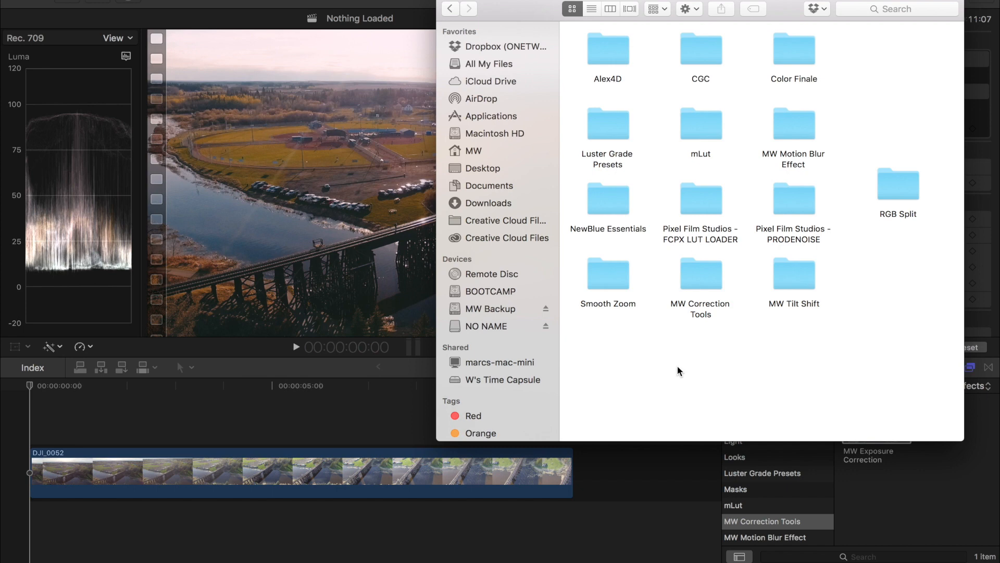
{"action": "mouse_move", "coordinate": [697, 290]}
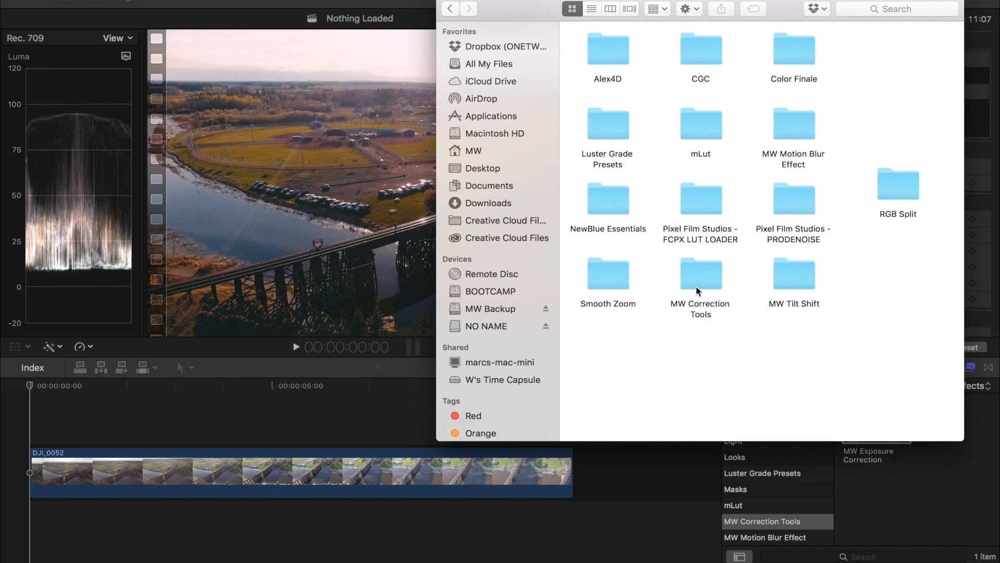
{"action": "double_click", "coordinate": [699, 277]}
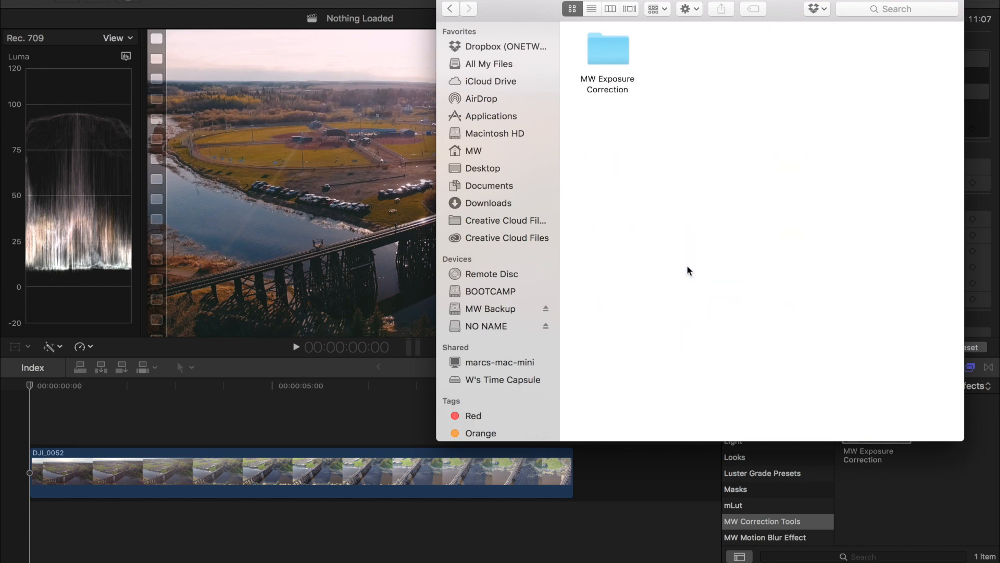
{"action": "mouse_move", "coordinate": [588, 96]}
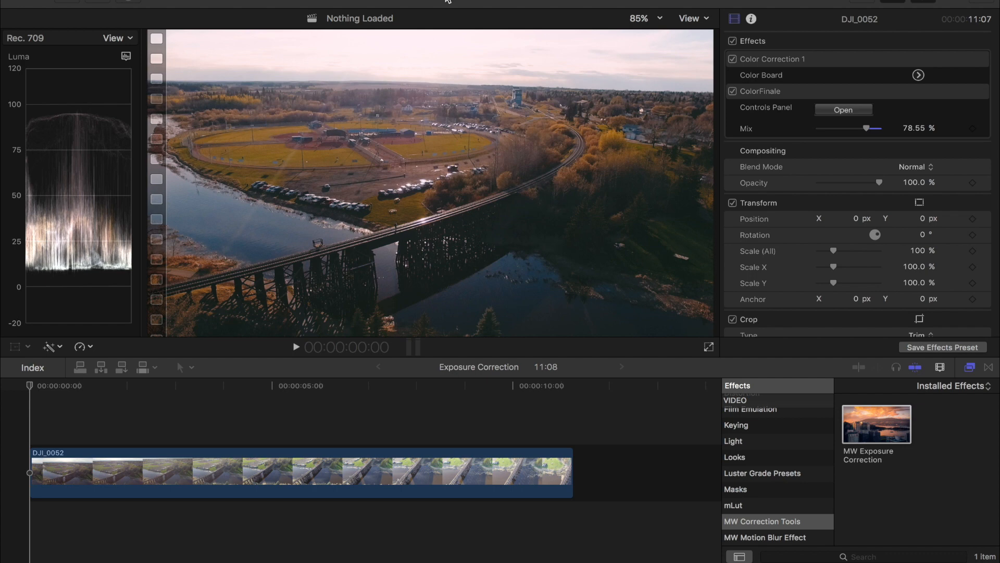
{"action": "mouse_move", "coordinate": [587, 404]}
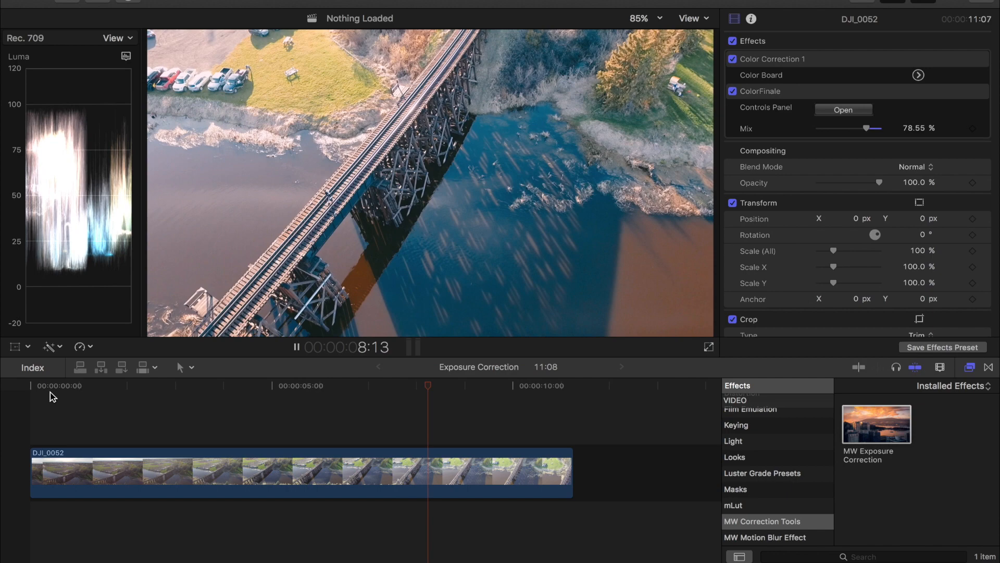
{"action": "left_click", "coordinate": [296, 347]}
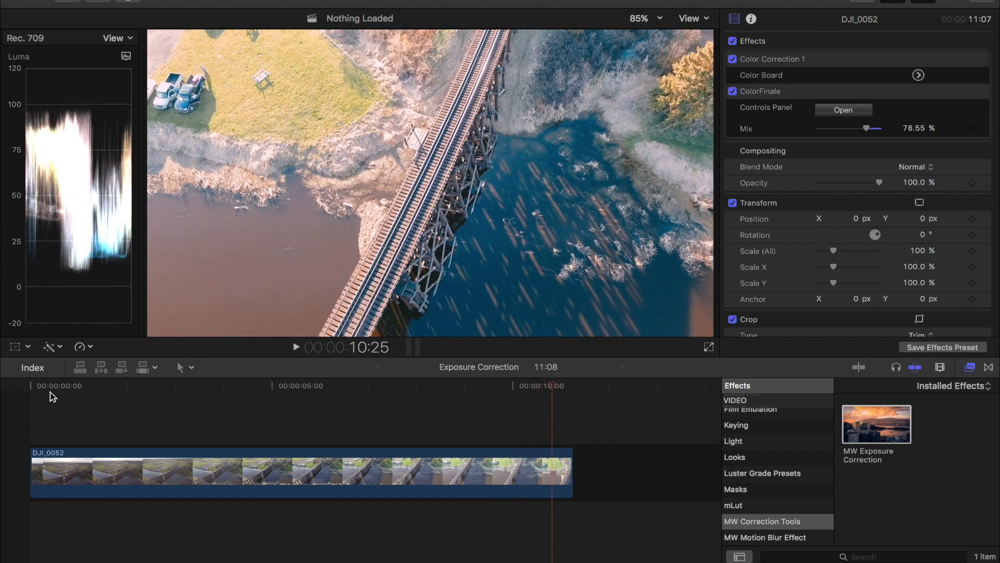
{"action": "mouse_move", "coordinate": [255, 406]}
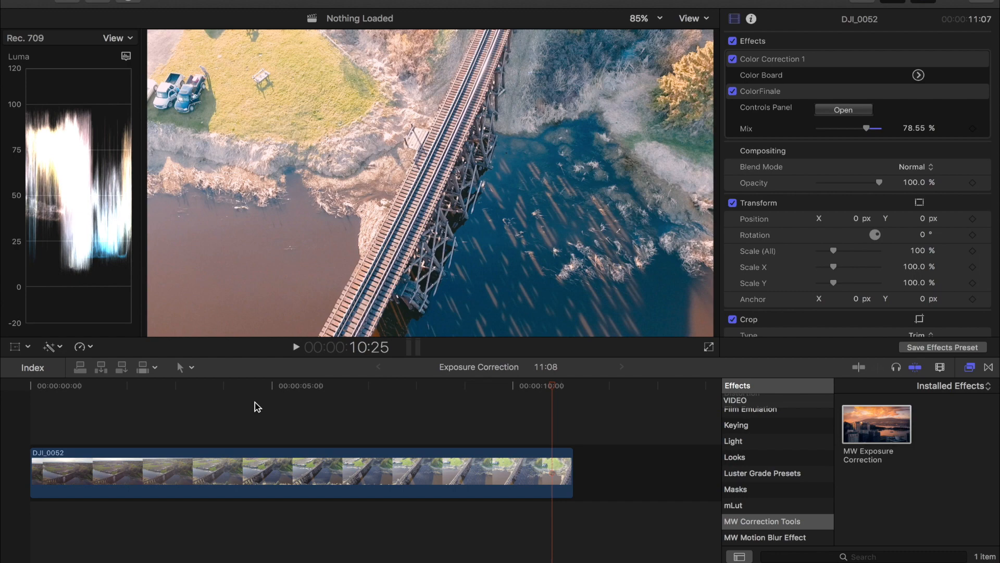
{"action": "left_click", "coordinate": [262, 385]}
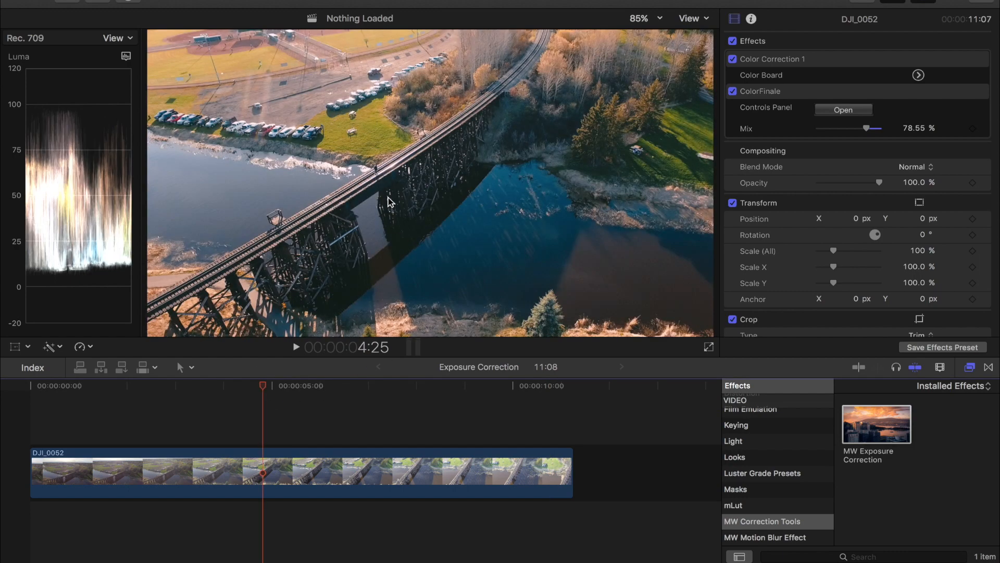
{"action": "mouse_move", "coordinate": [263, 394]}
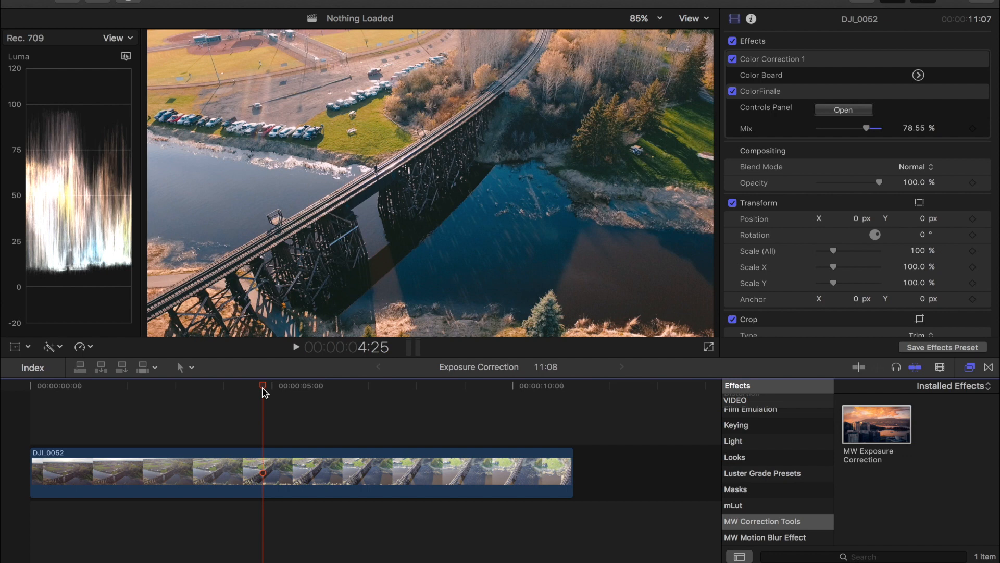
{"action": "mouse_move", "coordinate": [791, 445]}
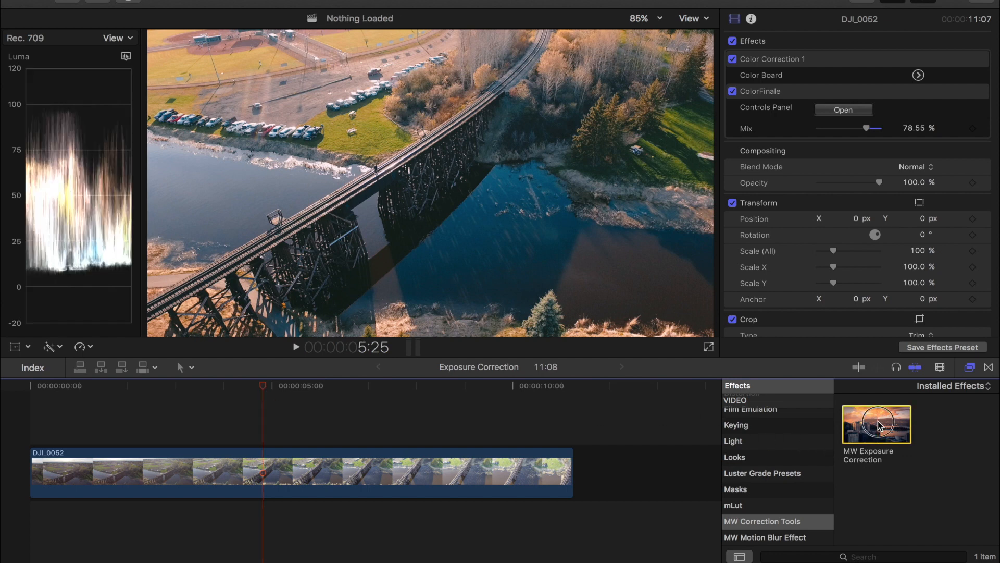
Apply MW Exposure Correction from the Effects browser to the drone clip.
{"action": "double_click", "coordinate": [876, 424]}
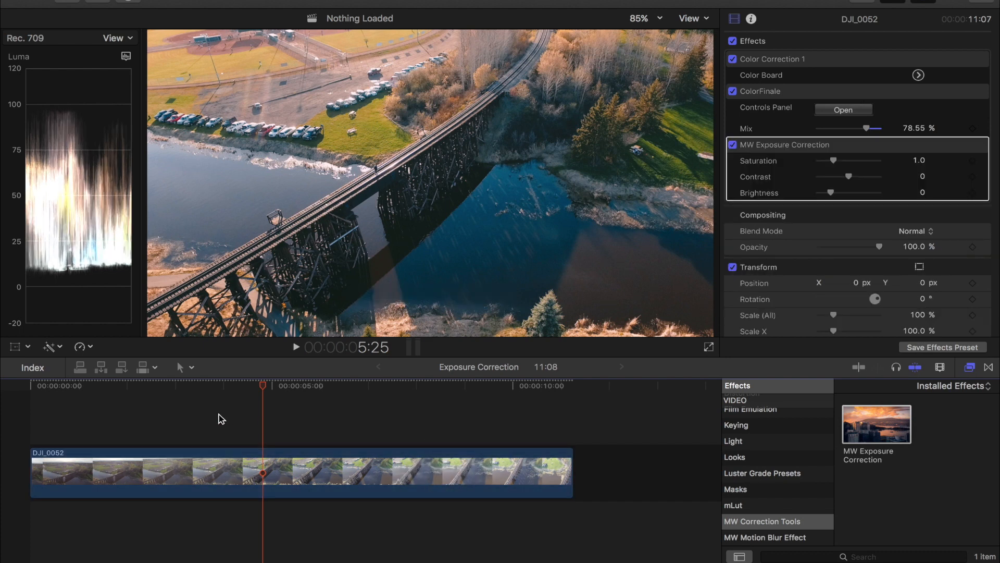
{"action": "mouse_move", "coordinate": [759, 174]}
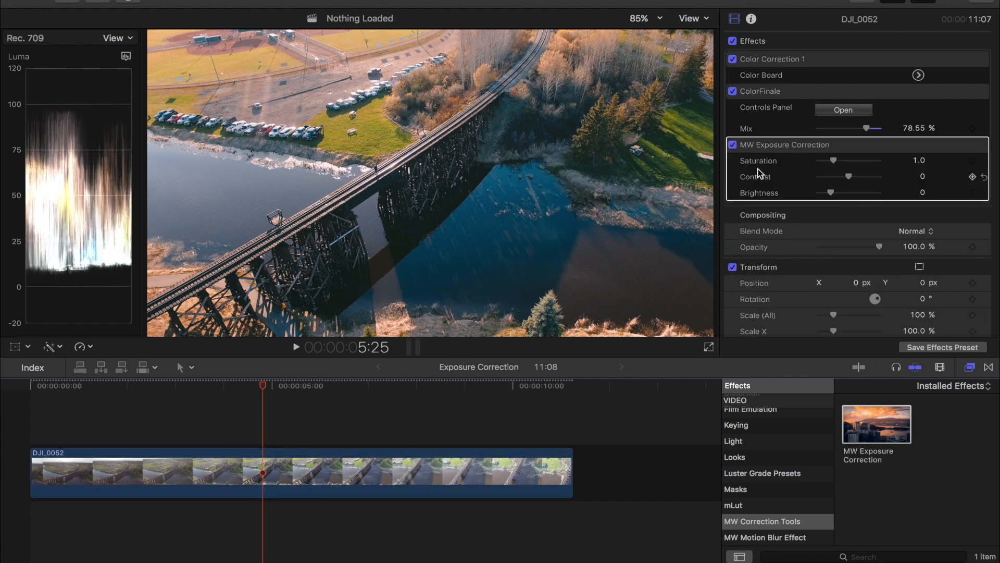
{"action": "mouse_move", "coordinate": [770, 165]}
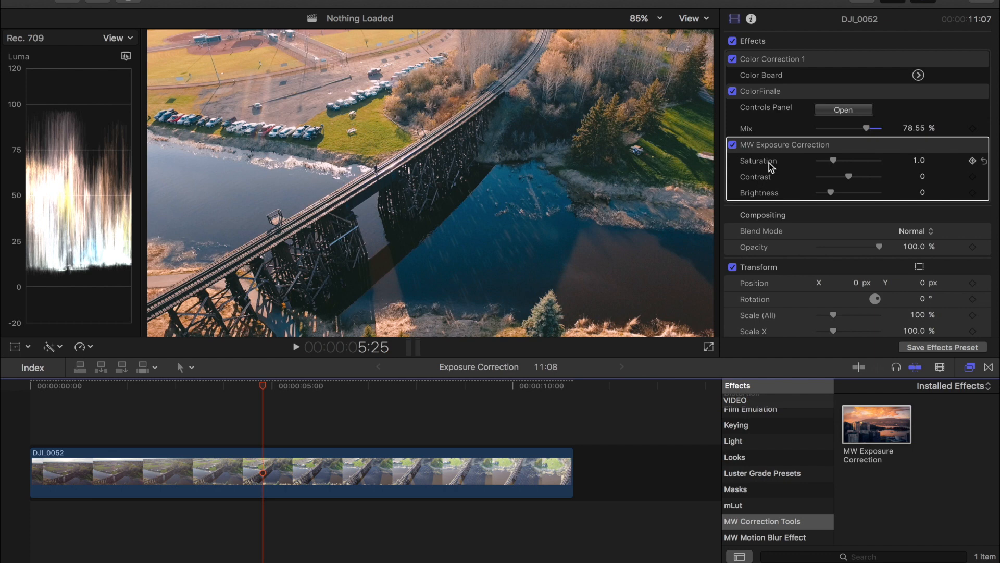
{"action": "mouse_move", "coordinate": [767, 190]}
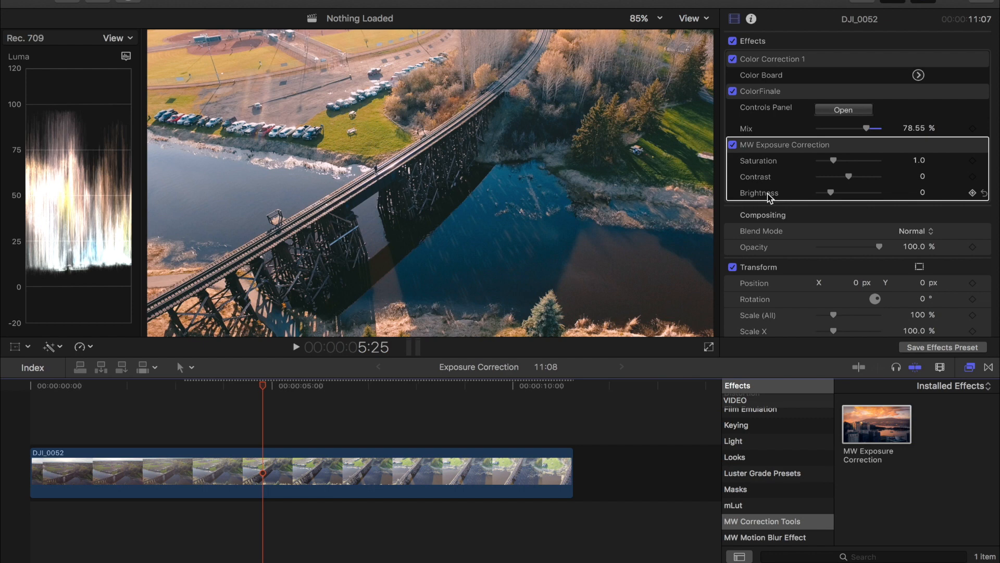
{"action": "mouse_move", "coordinate": [196, 305]}
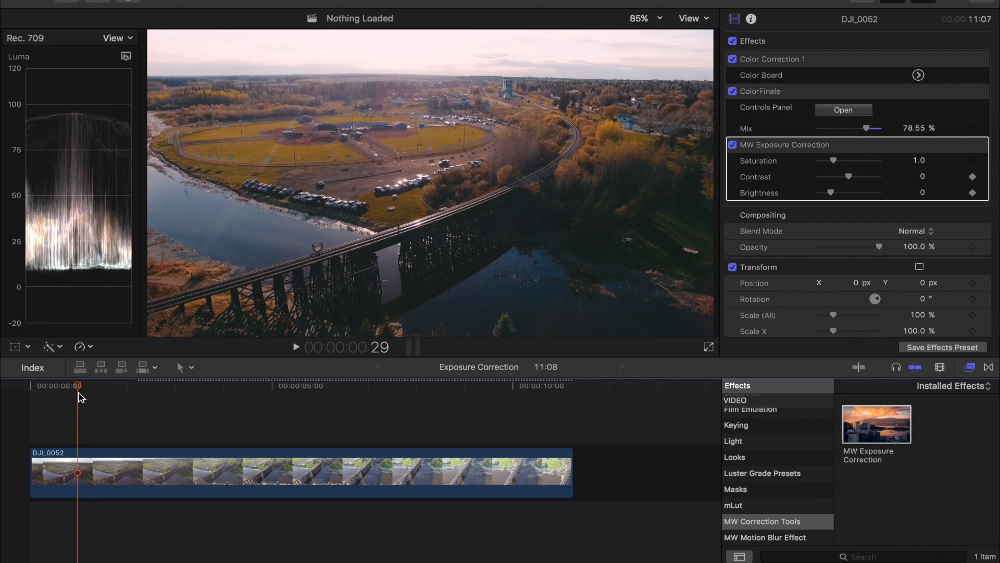
Scrub through the drone clip to review its exposure.
{"action": "left_click_drag", "start_coordinate": [77, 386], "coordinate": [217, 386]}
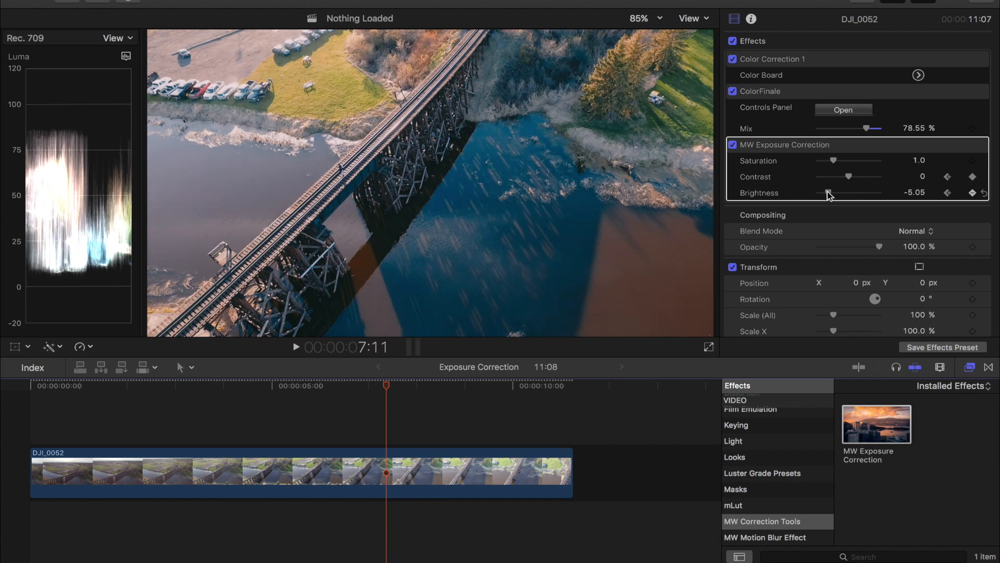
{"action": "mouse_move", "coordinate": [852, 181]}
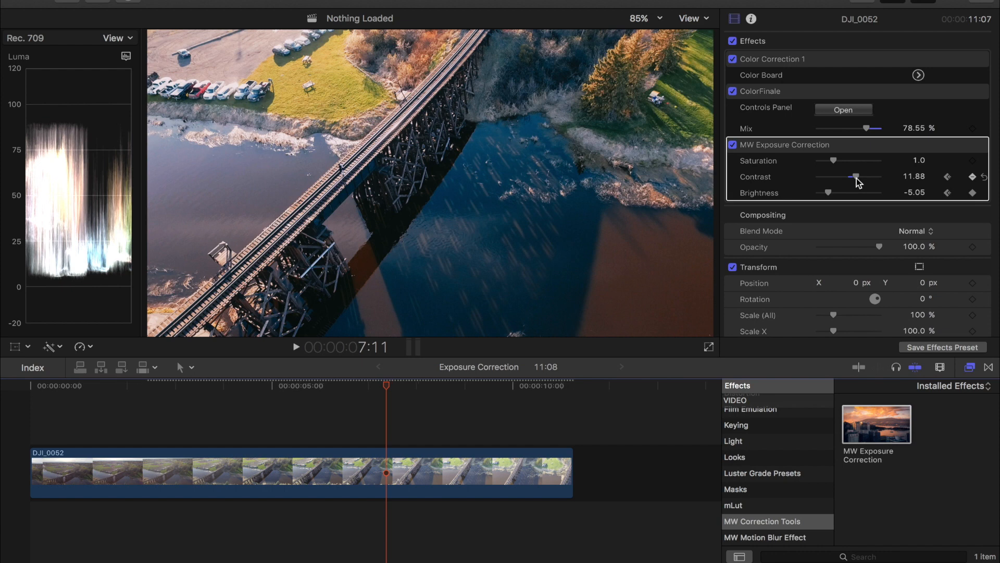
{"action": "mouse_move", "coordinate": [444, 403]}
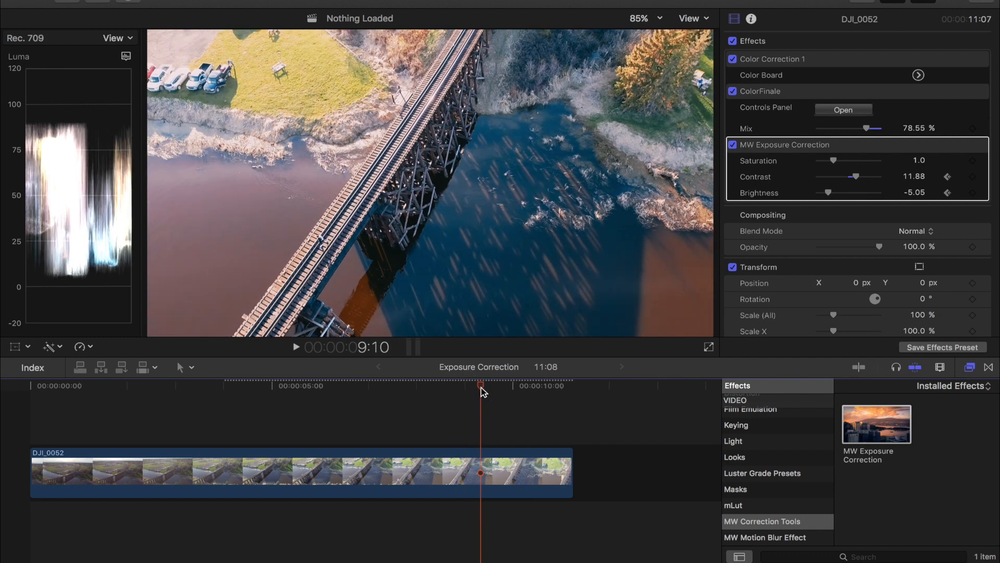
{"action": "mouse_move", "coordinate": [976, 191]}
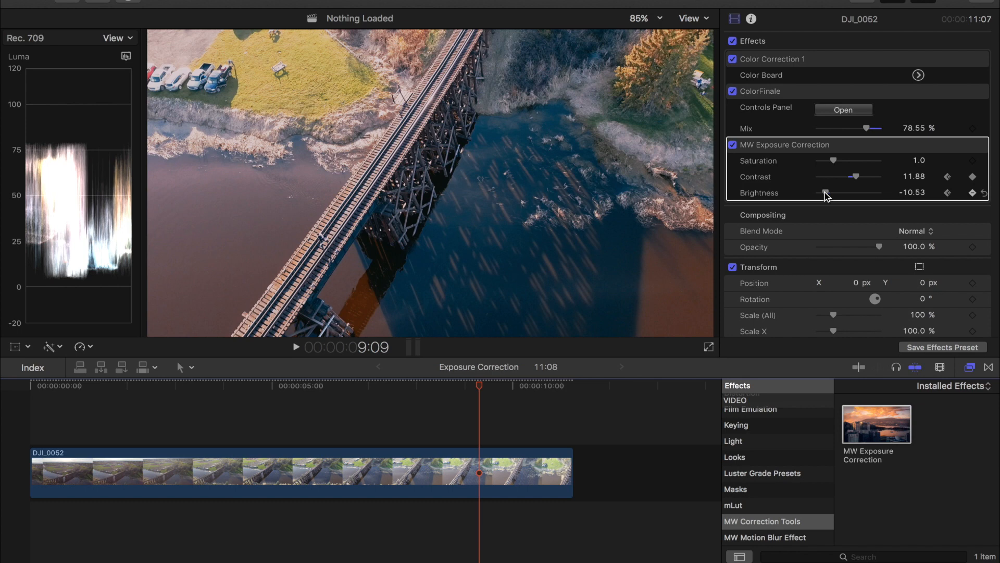
{"action": "mouse_move", "coordinate": [81, 114]}
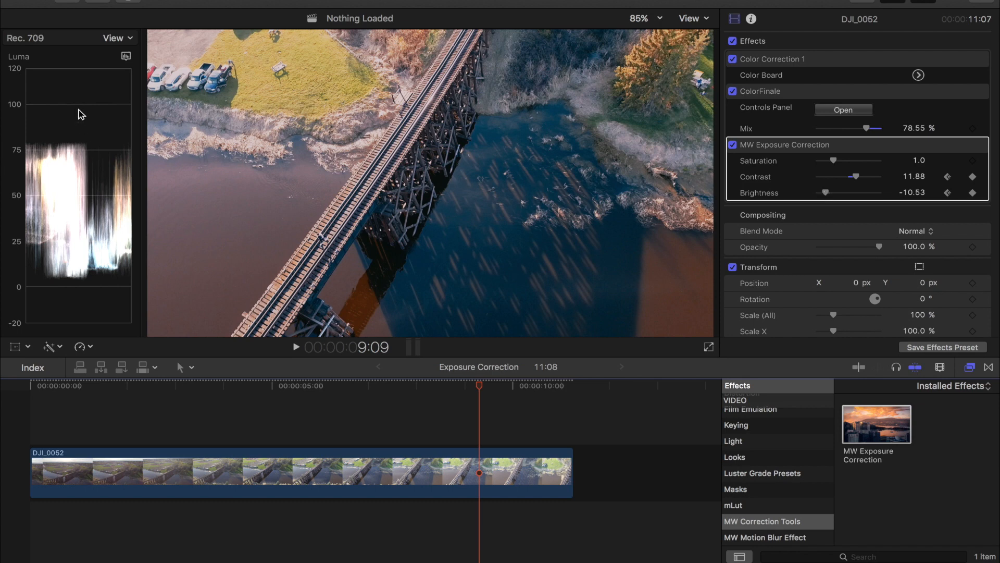
{"action": "mouse_move", "coordinate": [51, 150]}
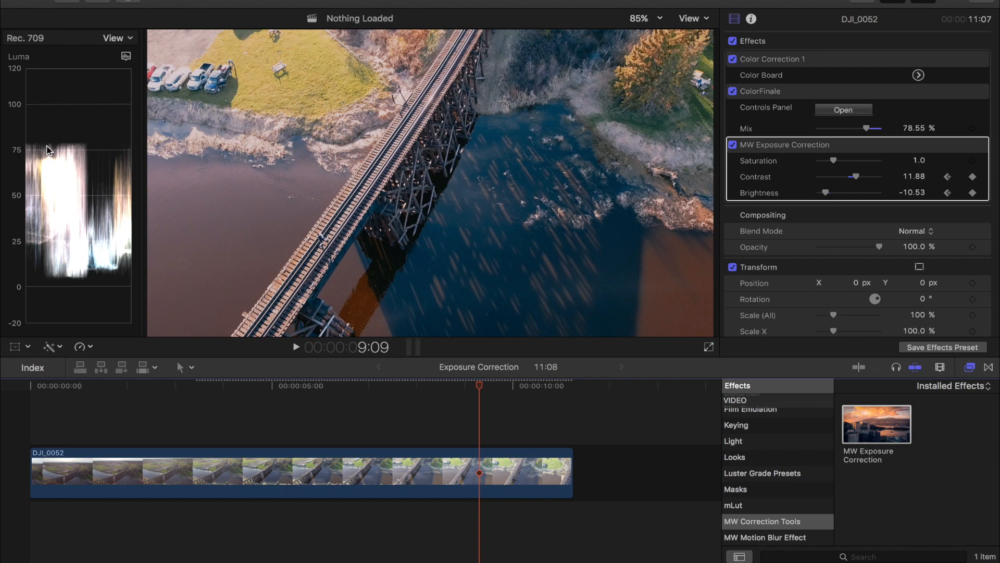
{"action": "mouse_move", "coordinate": [26, 392]}
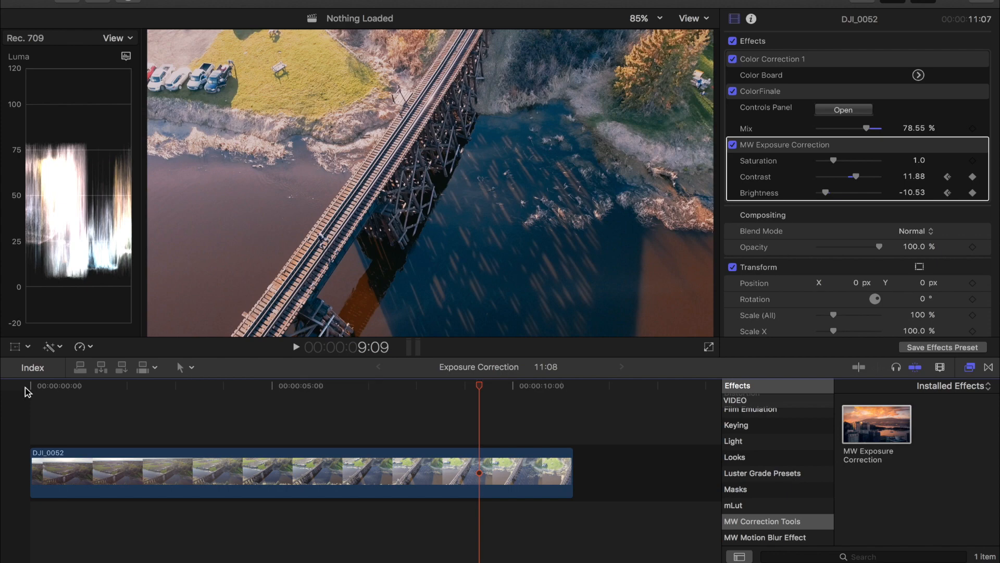
Toggle MW Exposure Correction off and back on from the clip start to compare exposure.
{"action": "left_click", "coordinate": [295, 347]}
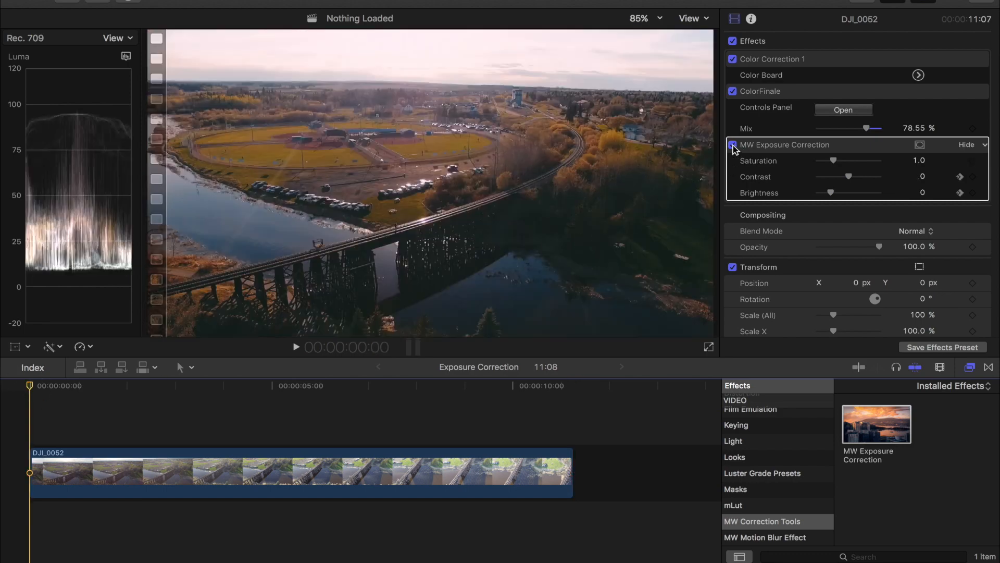
{"action": "left_click", "coordinate": [733, 144]}
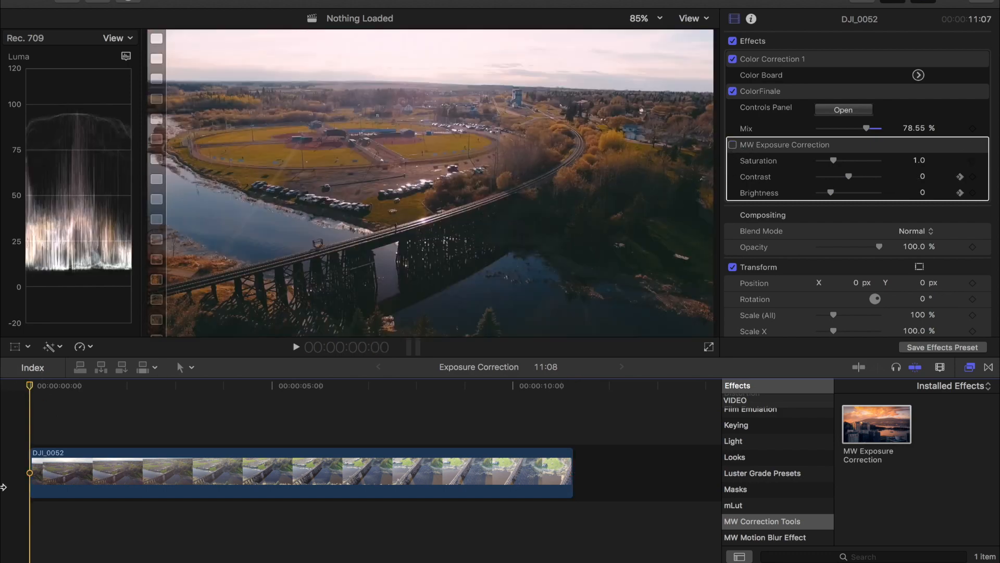
{"action": "left_click", "coordinate": [296, 346]}
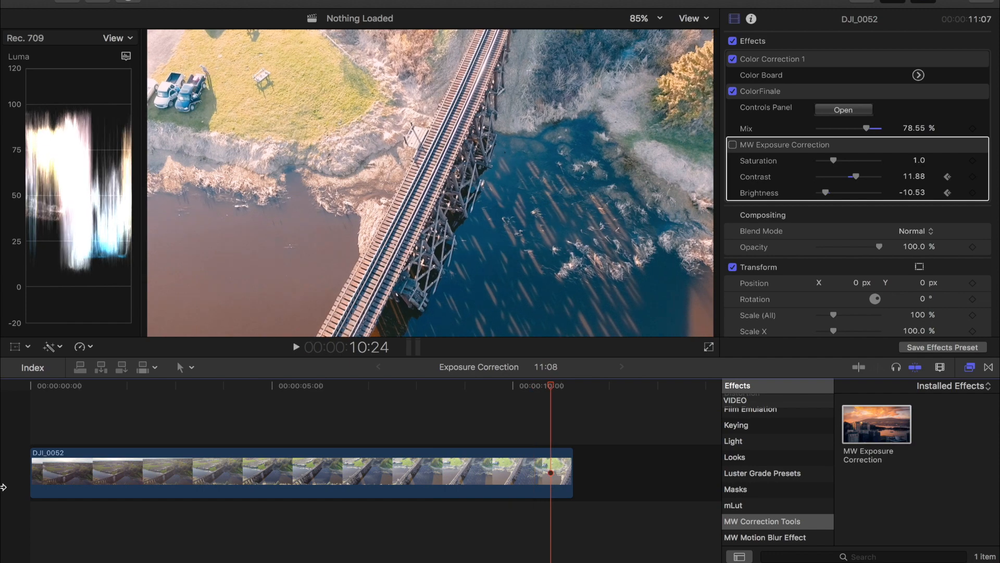
{"action": "mouse_move", "coordinate": [262, 111]}
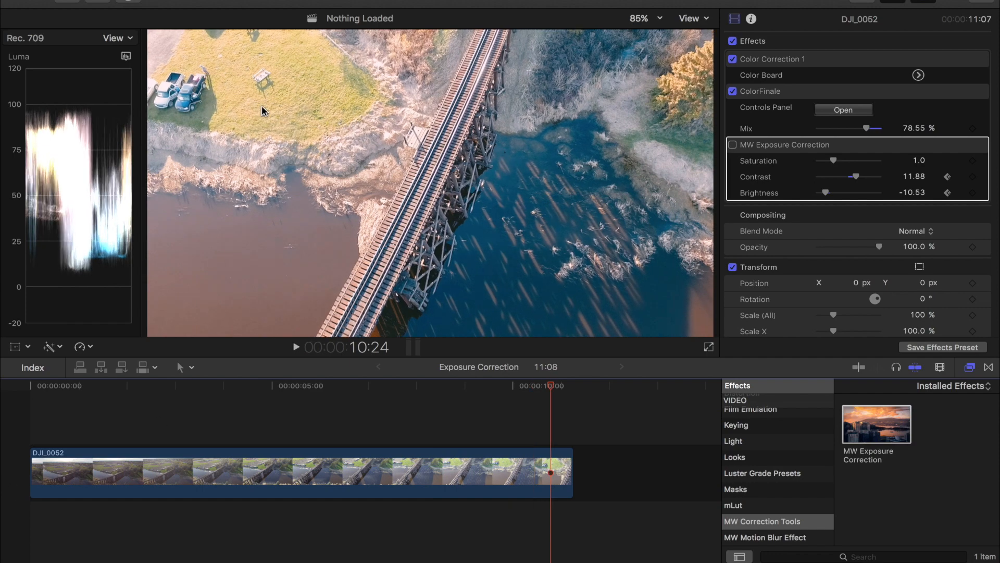
{"action": "left_click", "coordinate": [732, 145]}
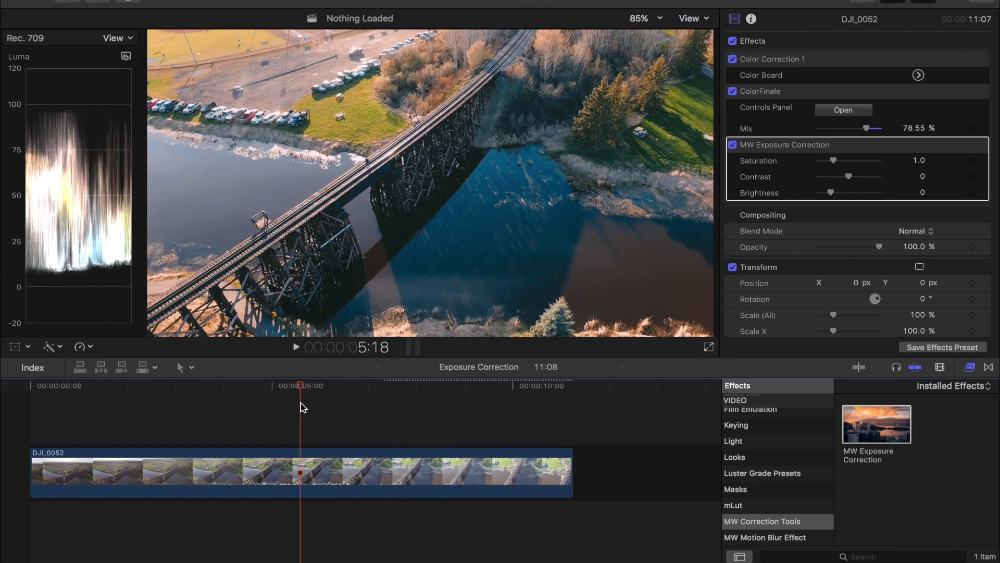
{"action": "mouse_move", "coordinate": [720, 266]}
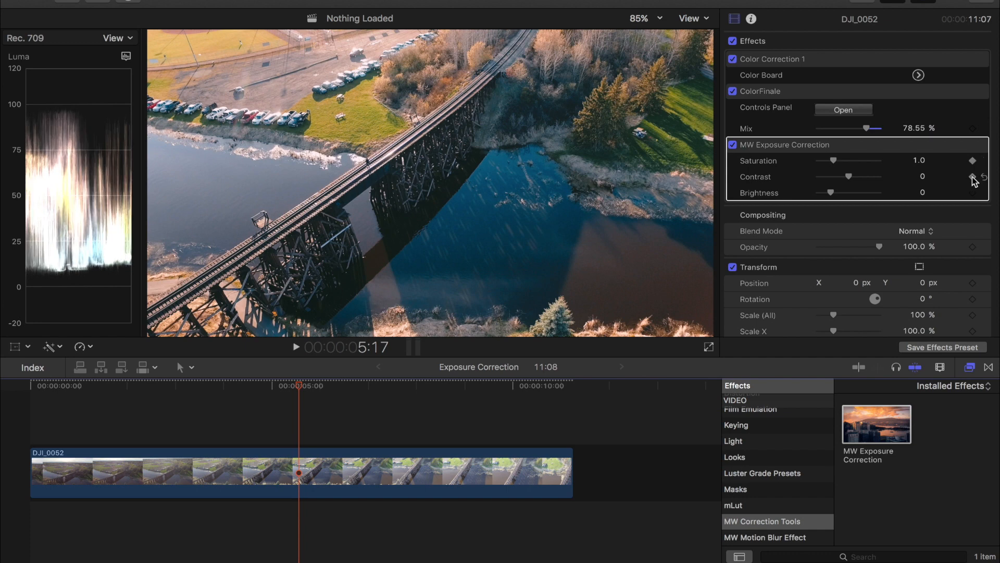
{"action": "mouse_move", "coordinate": [351, 366]}
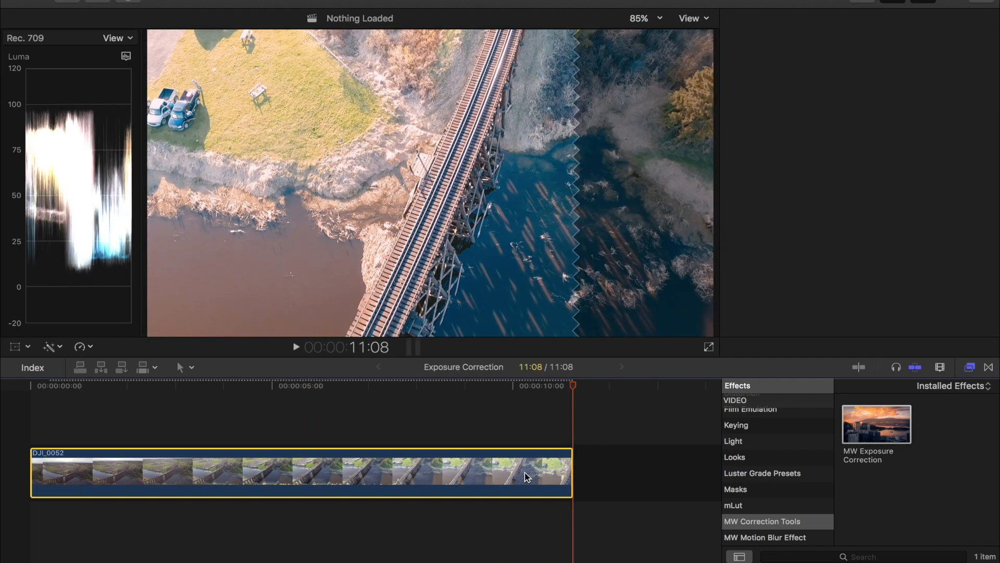
Move the playhead to the drone clip's last frame.
{"action": "left_click", "coordinate": [300, 472]}
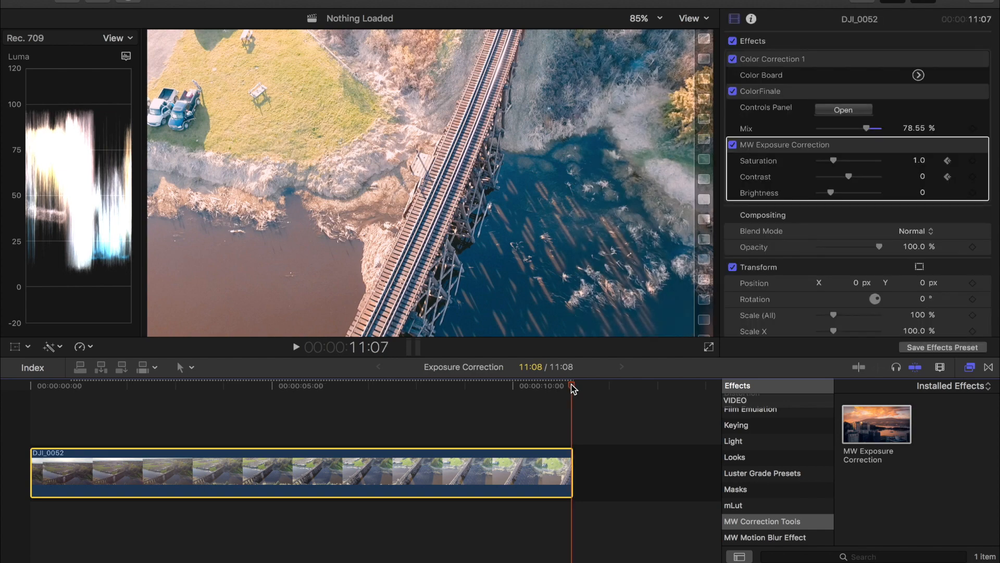
{"action": "mouse_move", "coordinate": [973, 161]}
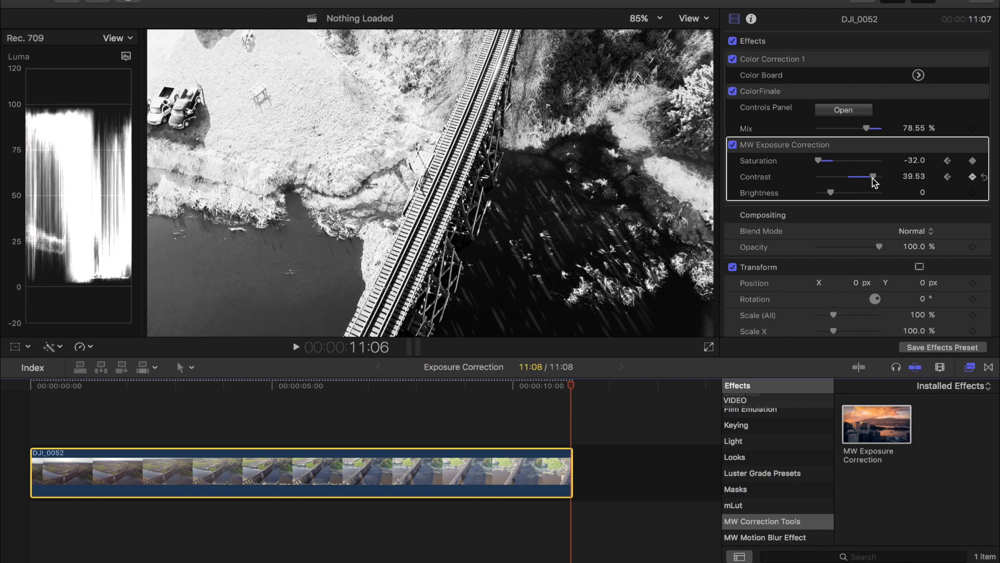
{"action": "mouse_move", "coordinate": [829, 198]}
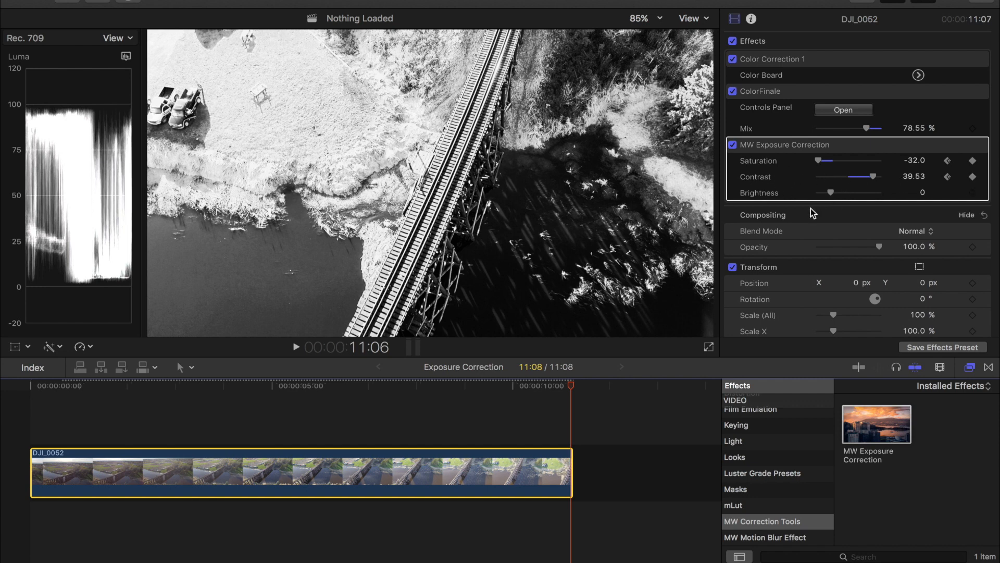
{"action": "mouse_move", "coordinate": [494, 384]}
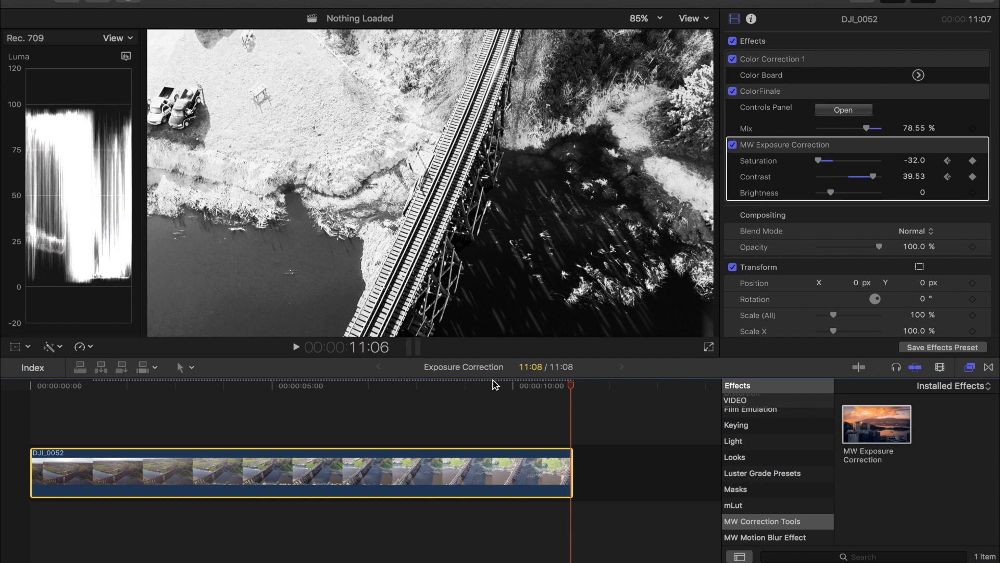
{"action": "mouse_move", "coordinate": [571, 390]}
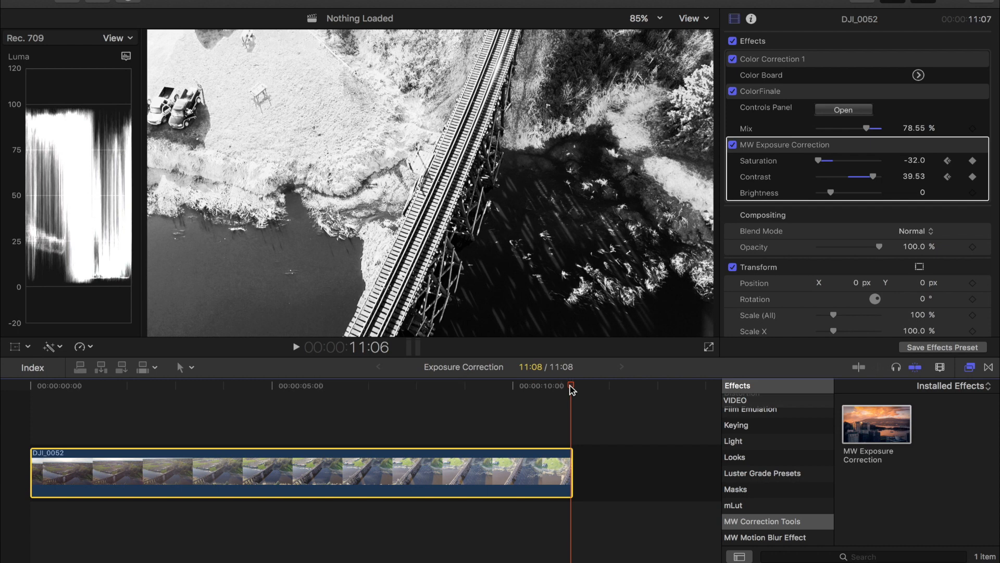
{"action": "left_click", "coordinate": [19, 385]}
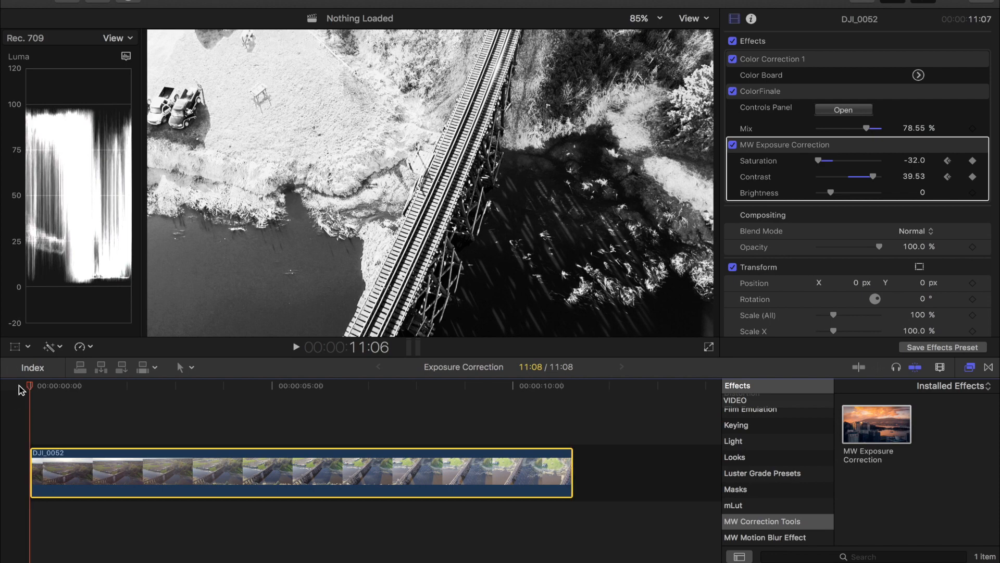